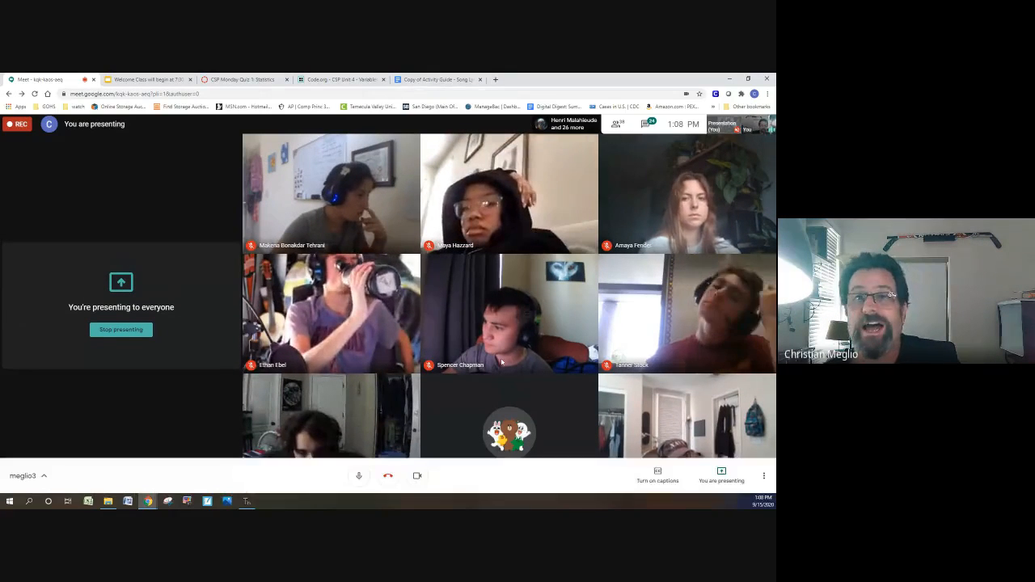
# Step: Switch from the song lyrics Activity Guide tab to the Code.org Lemon Squeeze lesson
pyautogui.click(436, 80)
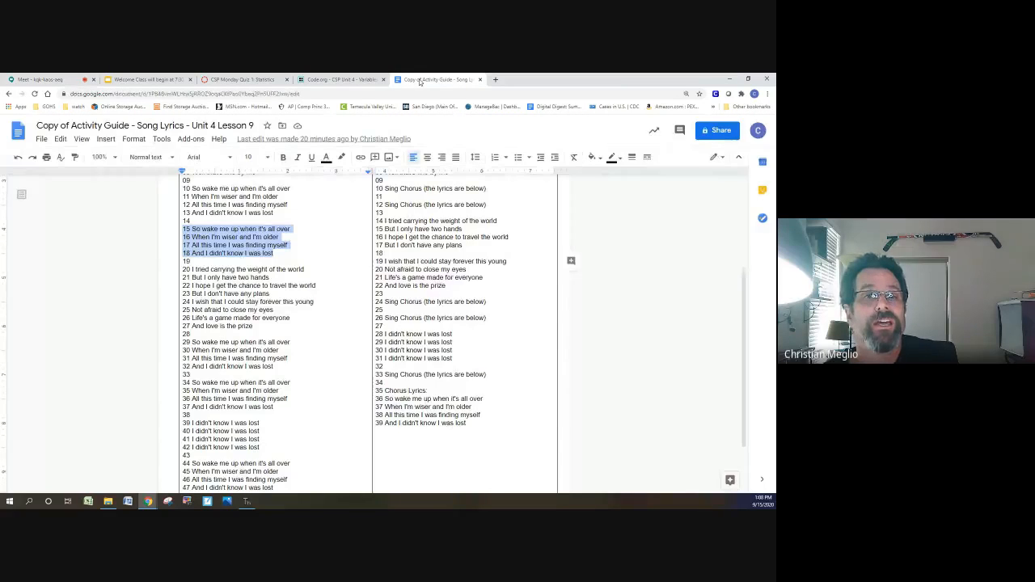
pyautogui.click(341, 79)
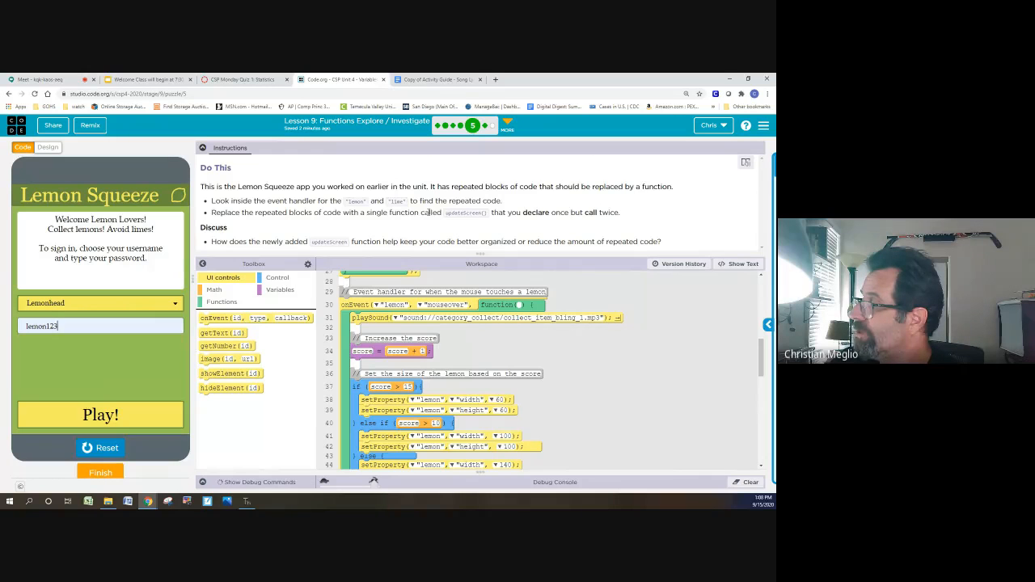
pyautogui.moveTo(421, 263)
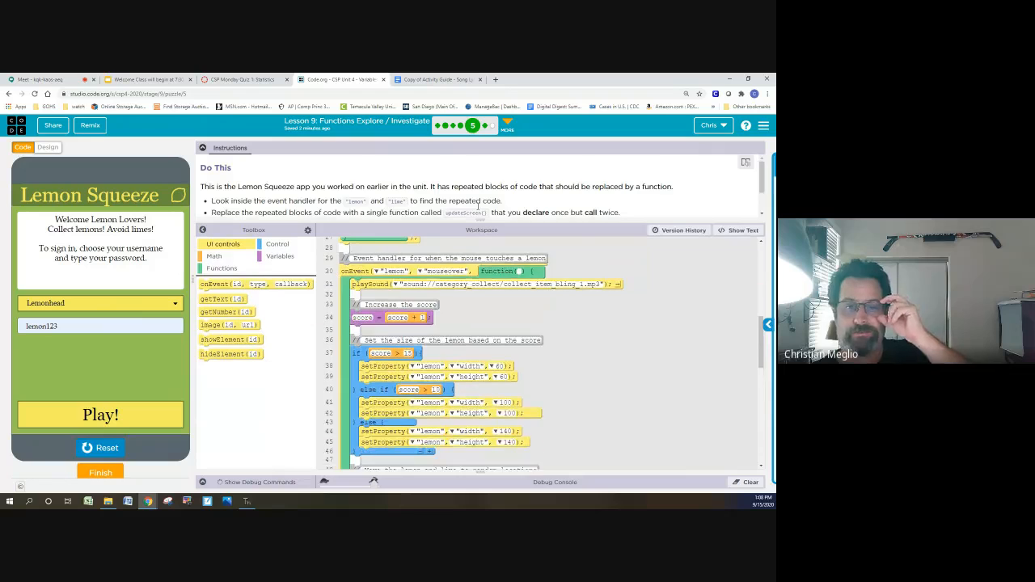
pyautogui.scroll(-3)
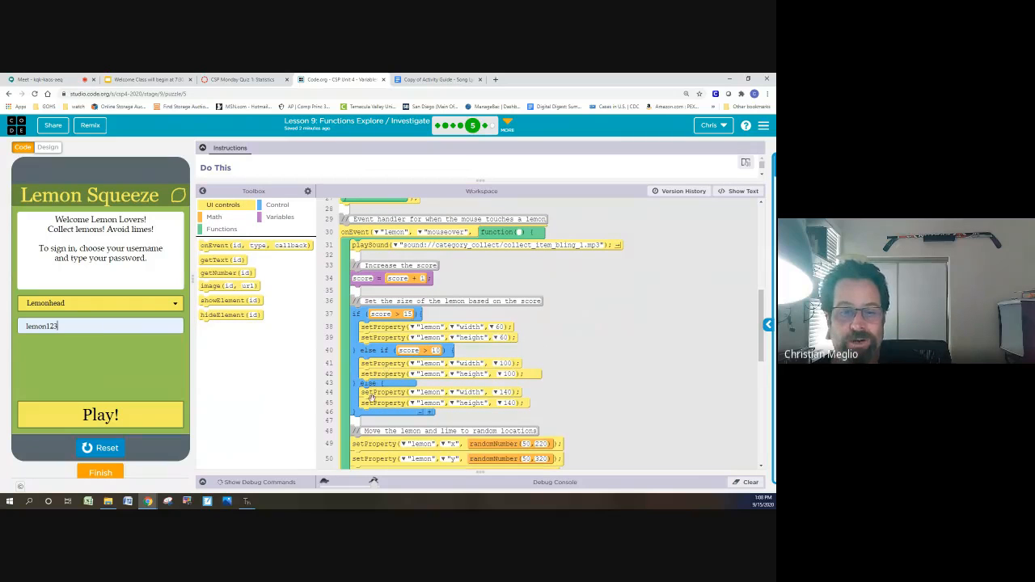
pyautogui.scroll(-3)
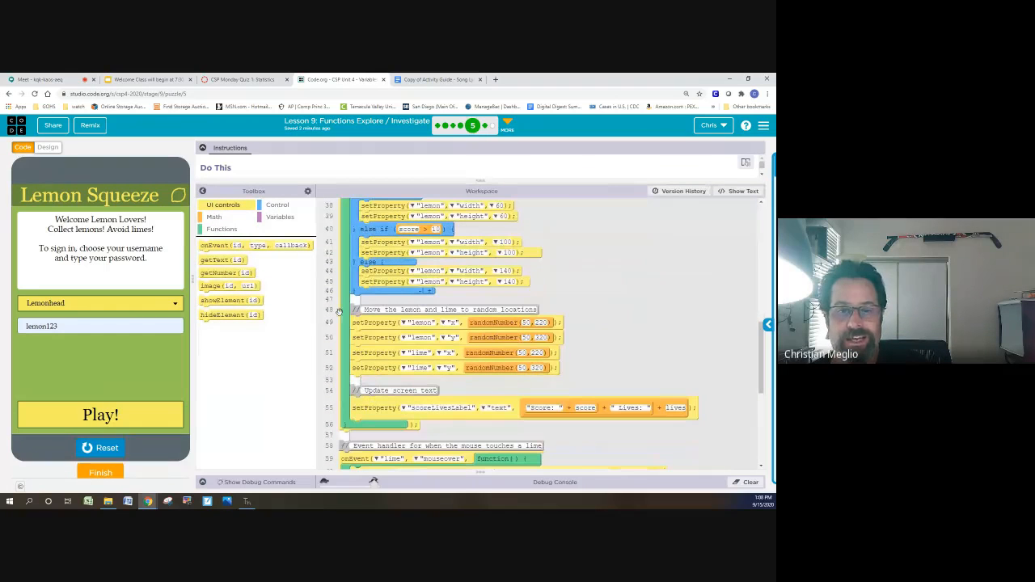
pyautogui.moveTo(336, 396)
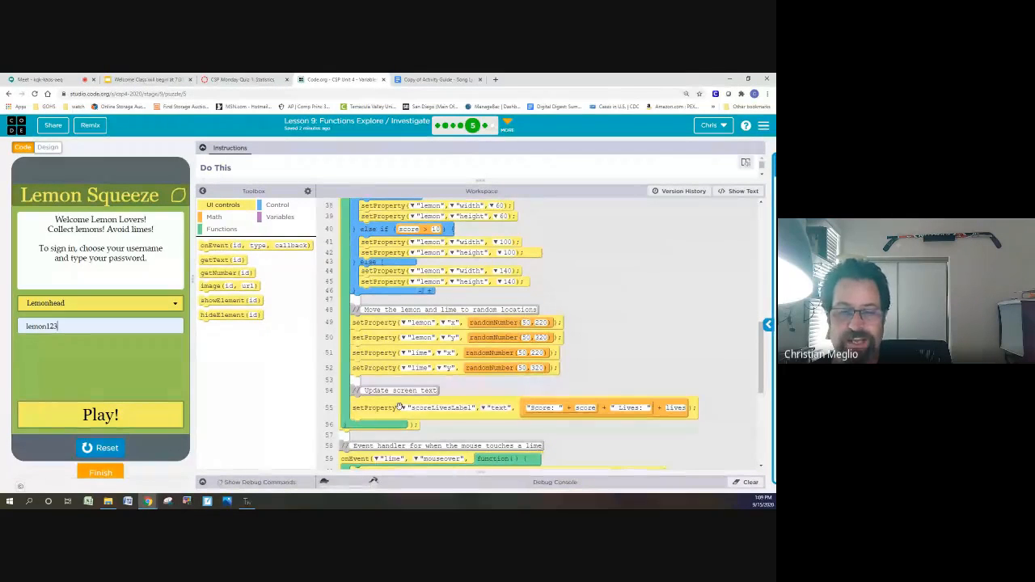
pyautogui.scroll(-3)
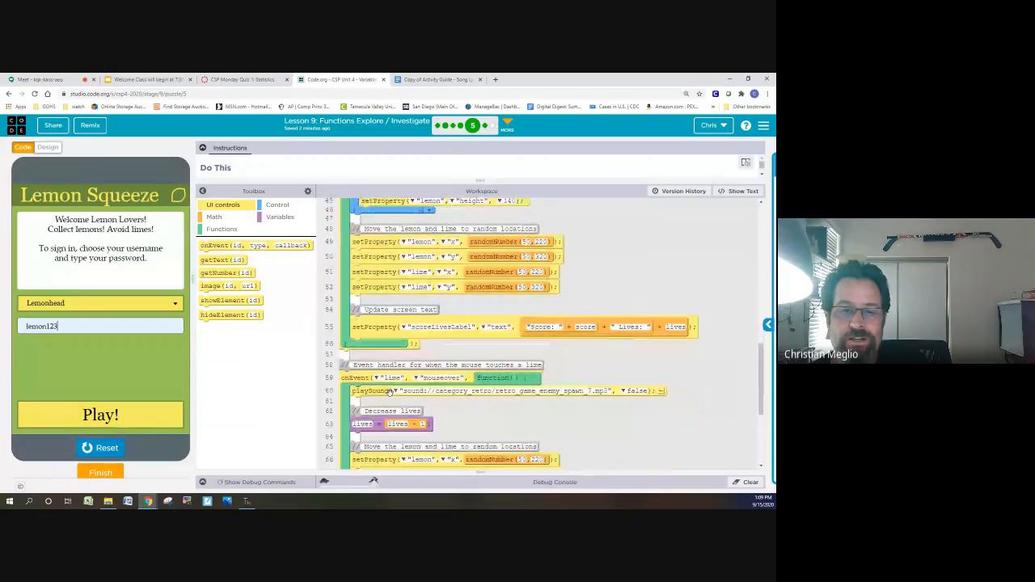
pyautogui.scroll(-3)
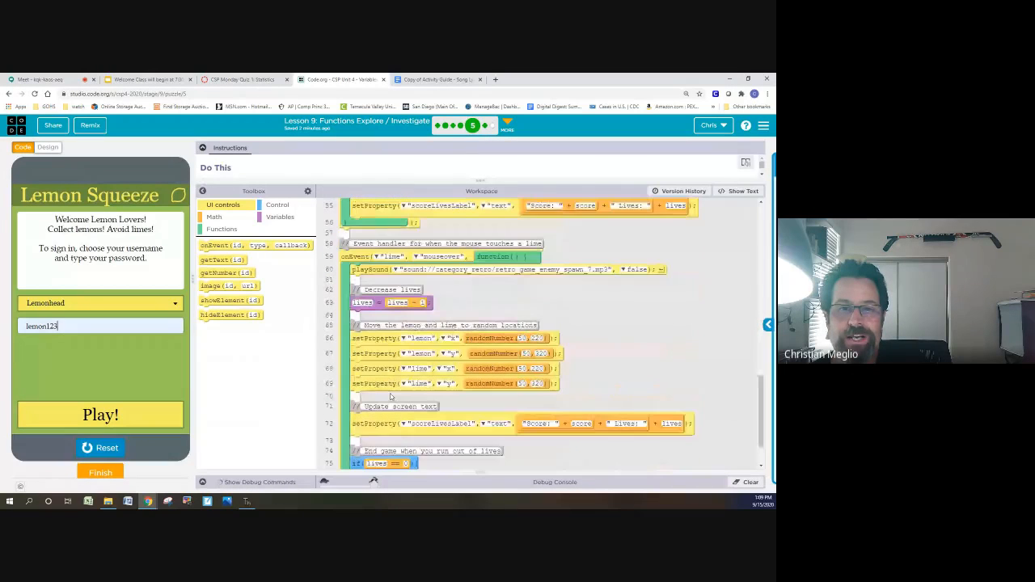
pyautogui.scroll(-3)
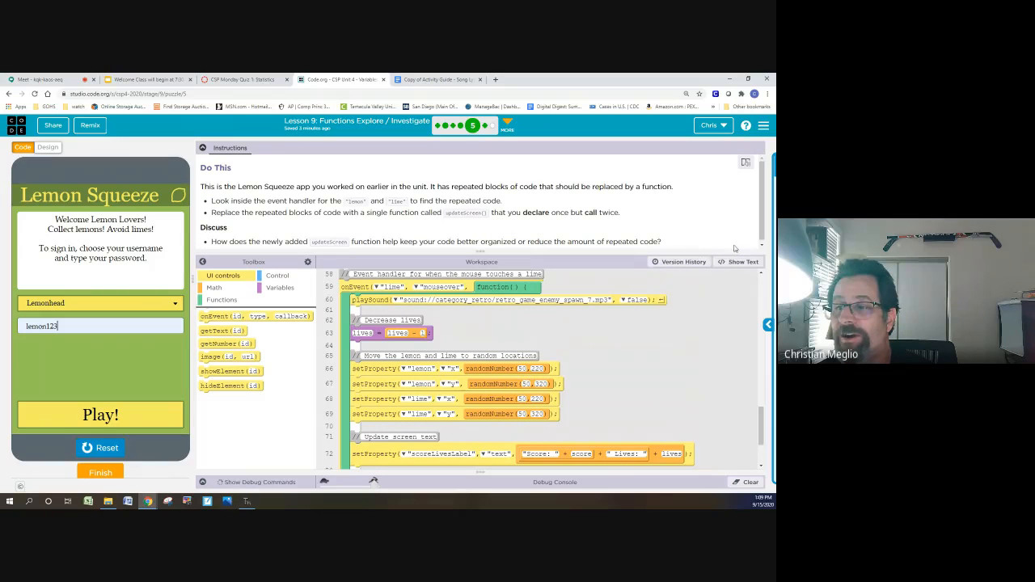
pyautogui.scroll(-3)
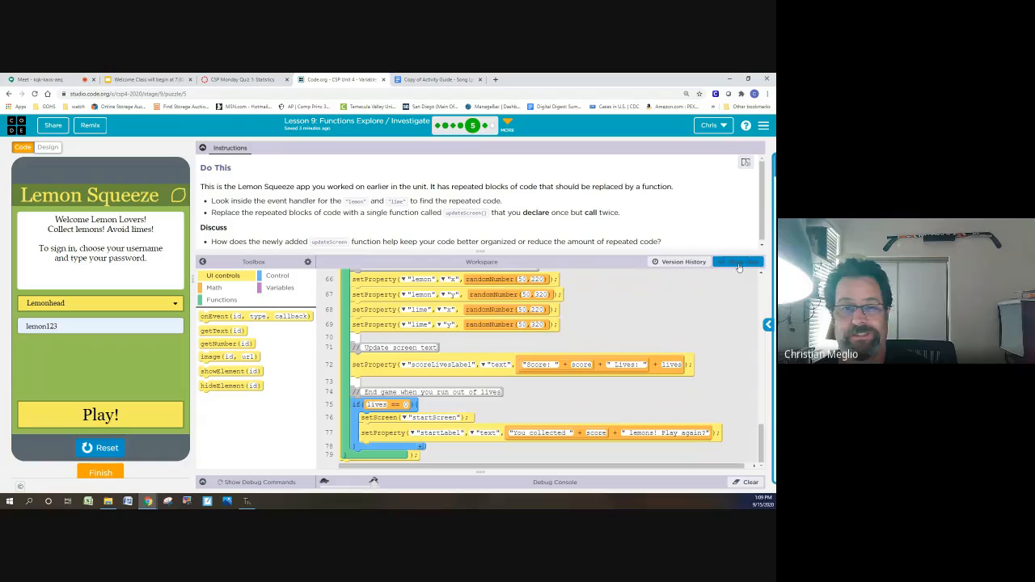
pyautogui.click(737, 261)
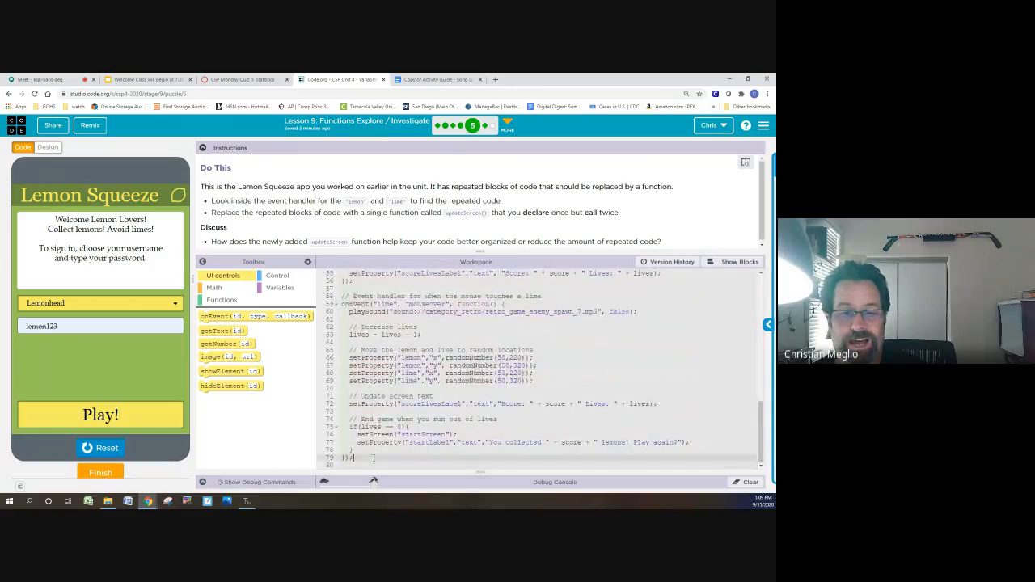
pyautogui.scroll(-3)
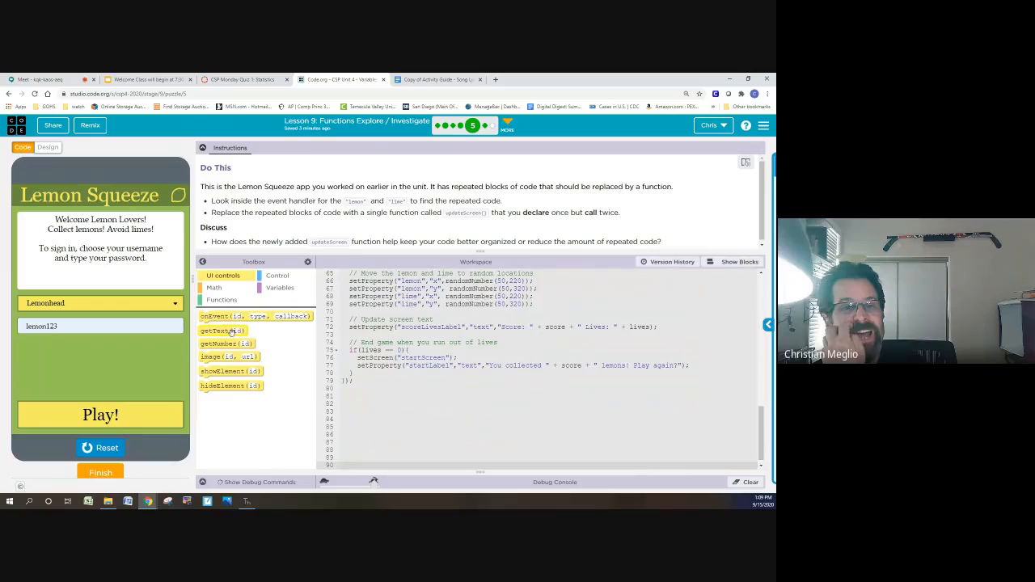
pyautogui.click(735, 261)
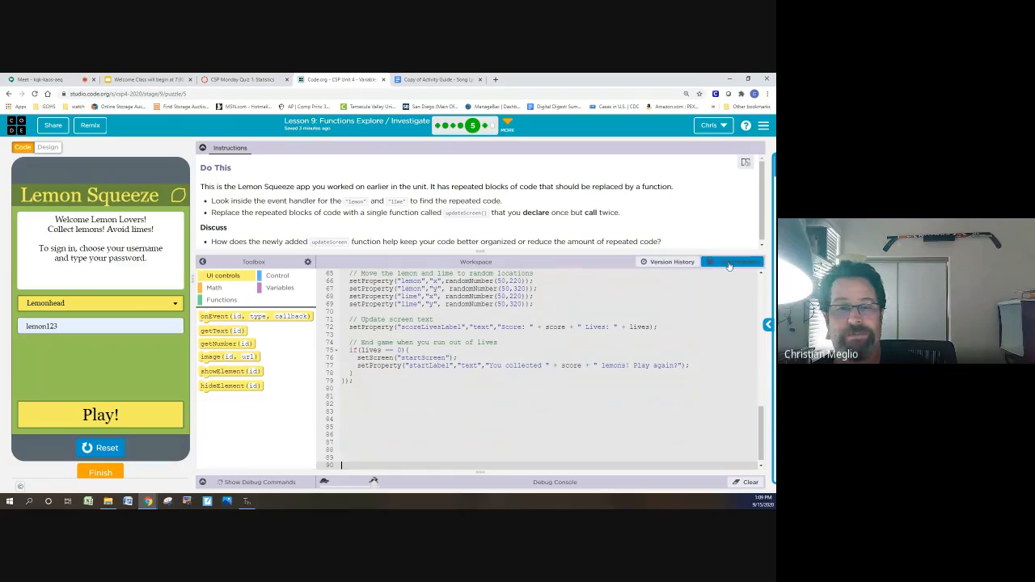
pyautogui.click(731, 262)
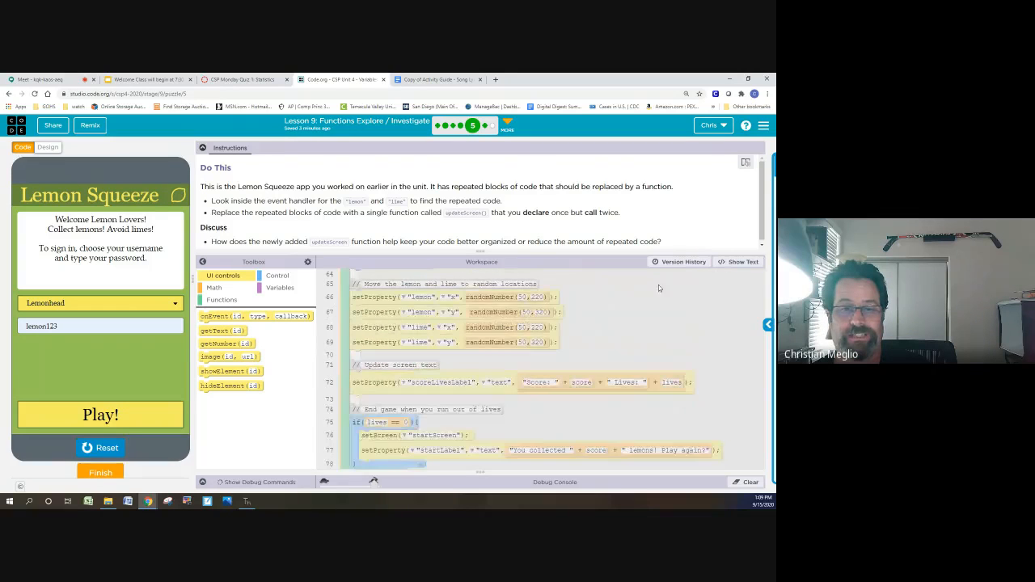
# Step: Add a function block below the lime onEvent at line 79 and name it updateScreen
pyautogui.scroll(-3)
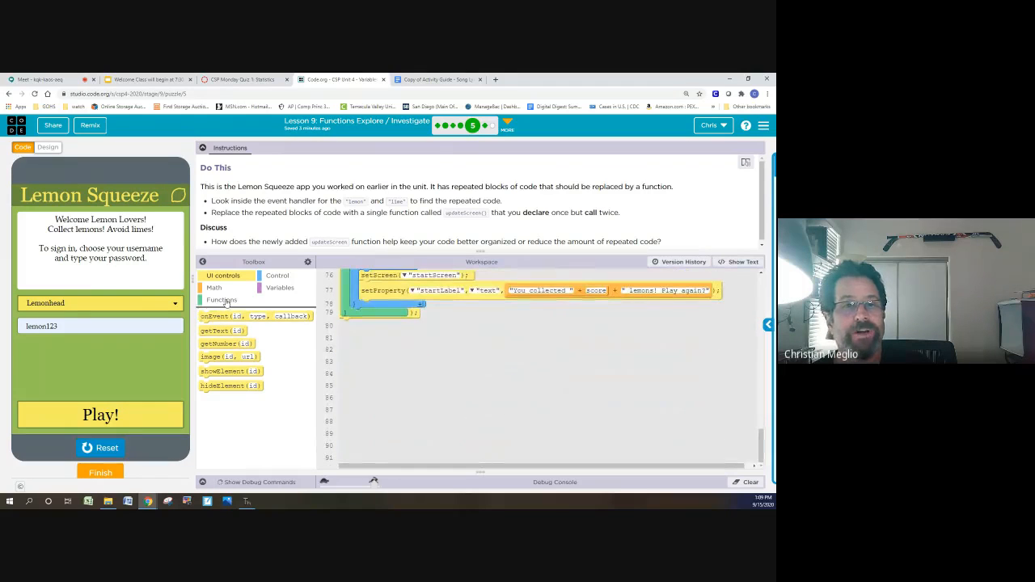
pyautogui.click(221, 299)
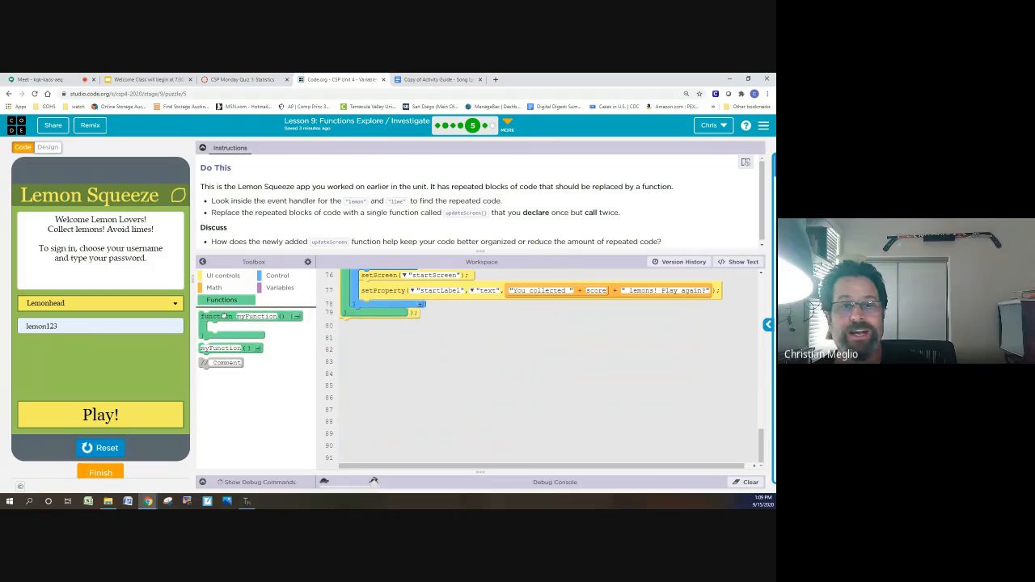
pyautogui.moveTo(231, 316); pyautogui.dragTo(392, 327)
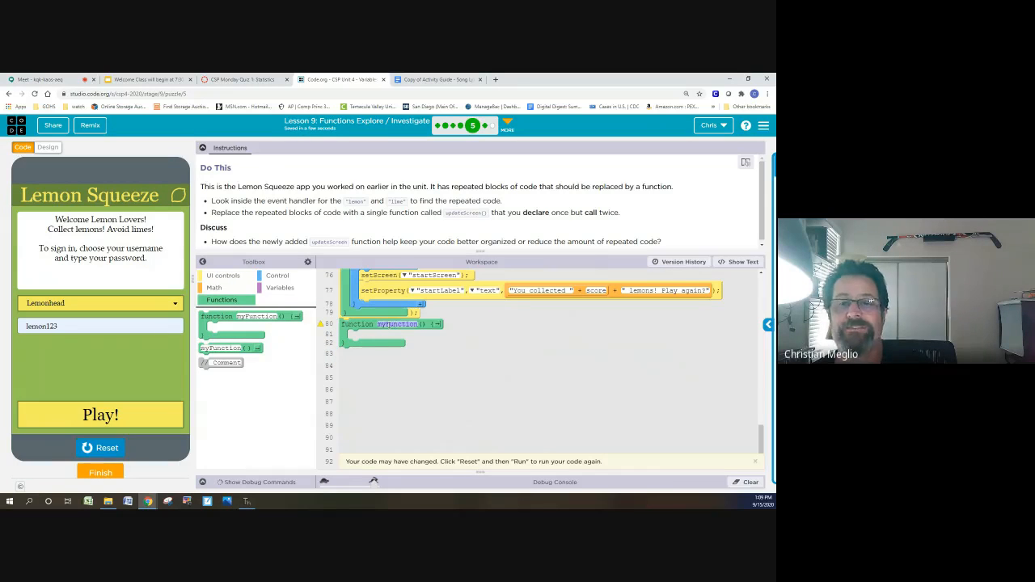
pyautogui.moveTo(477, 219)
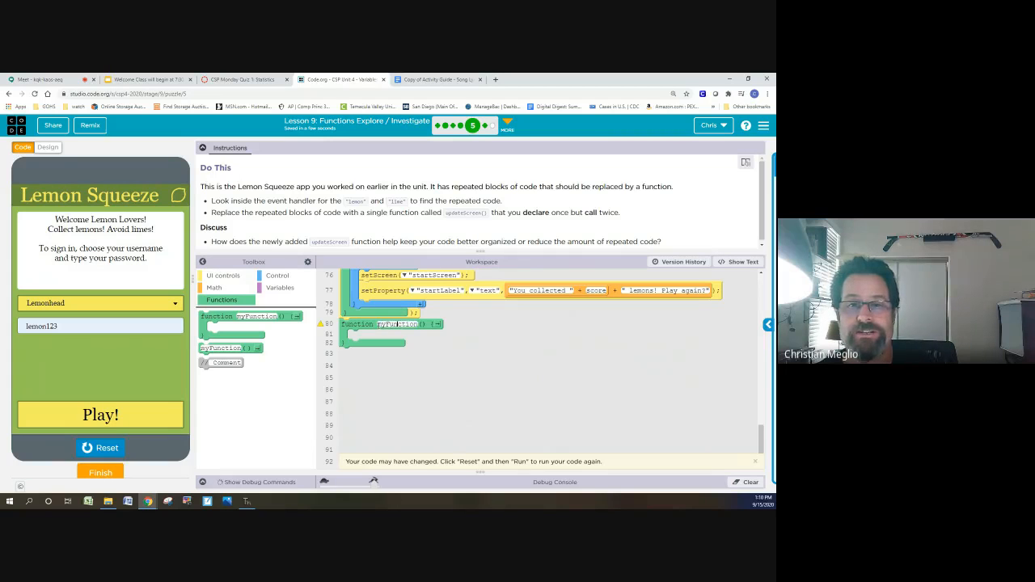
pyautogui.scroll(3)
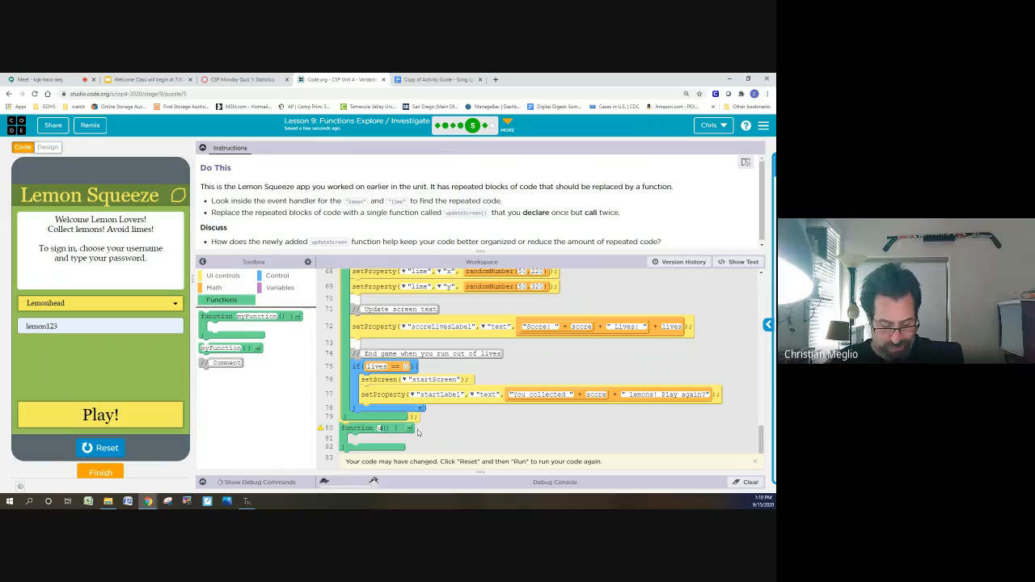
pyautogui.write('updateScreen')
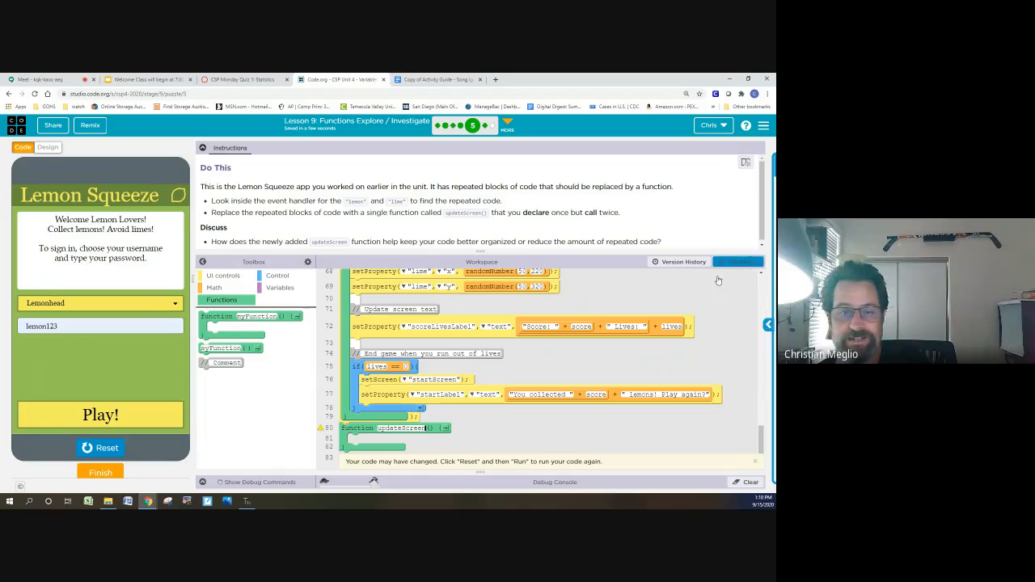
# Step: Give updateScreen() an empty multi-line body in text mode, then switch back to blocks
pyautogui.click(736, 261)
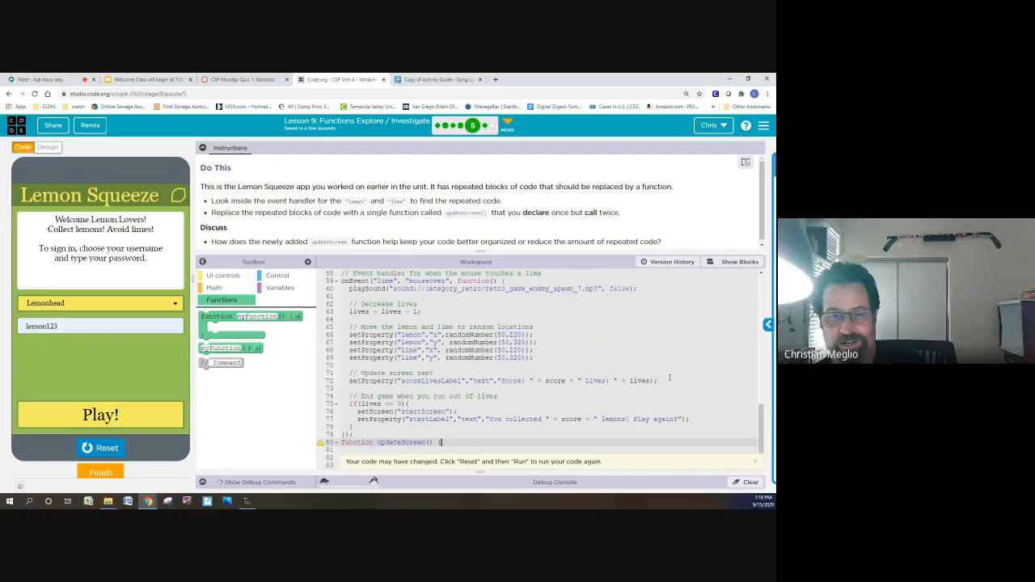
pyautogui.scroll(3)
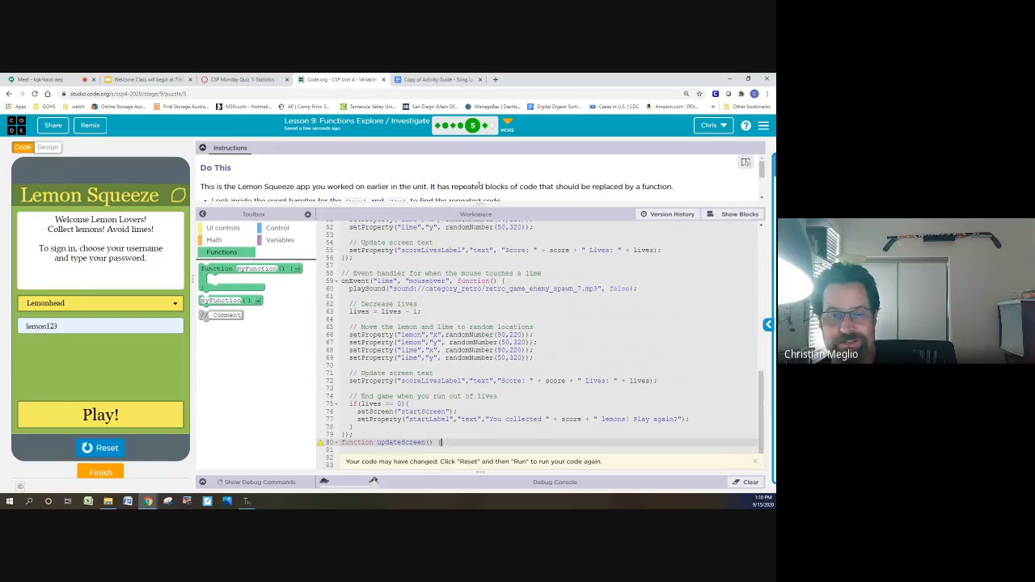
pyautogui.scroll(-3)
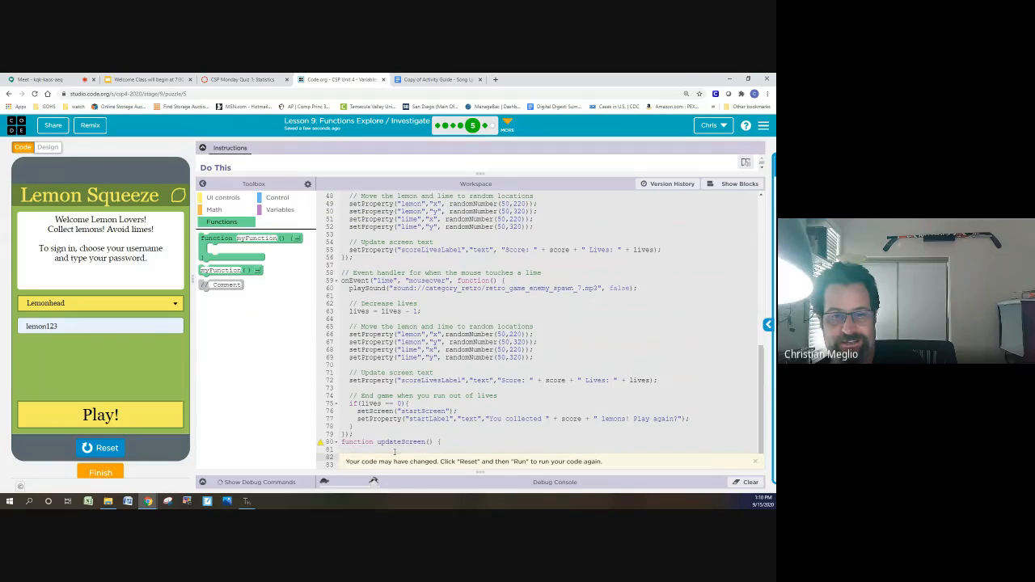
pyautogui.scroll(-3)
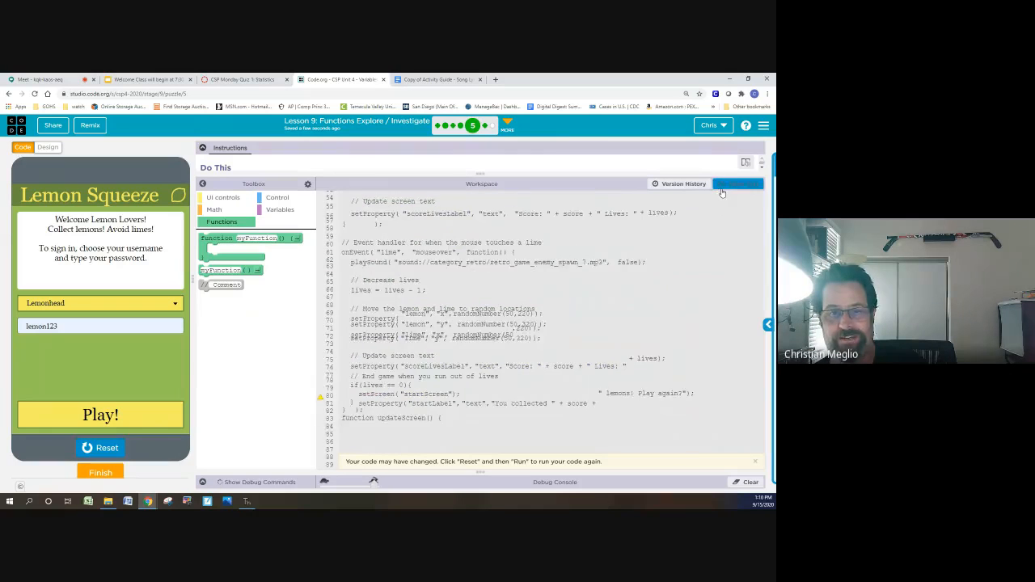
pyautogui.click(736, 183)
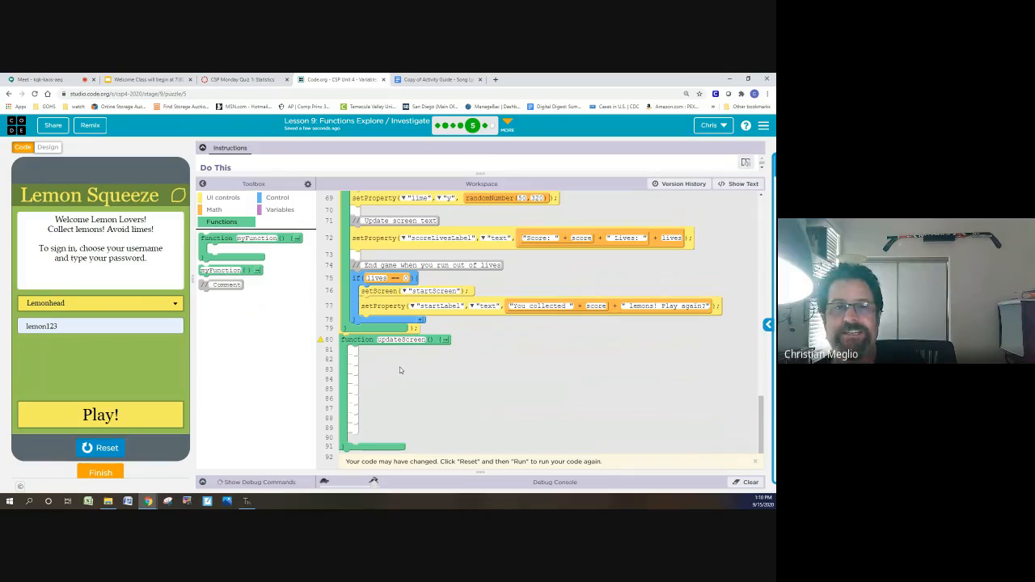
pyautogui.moveTo(356, 386)
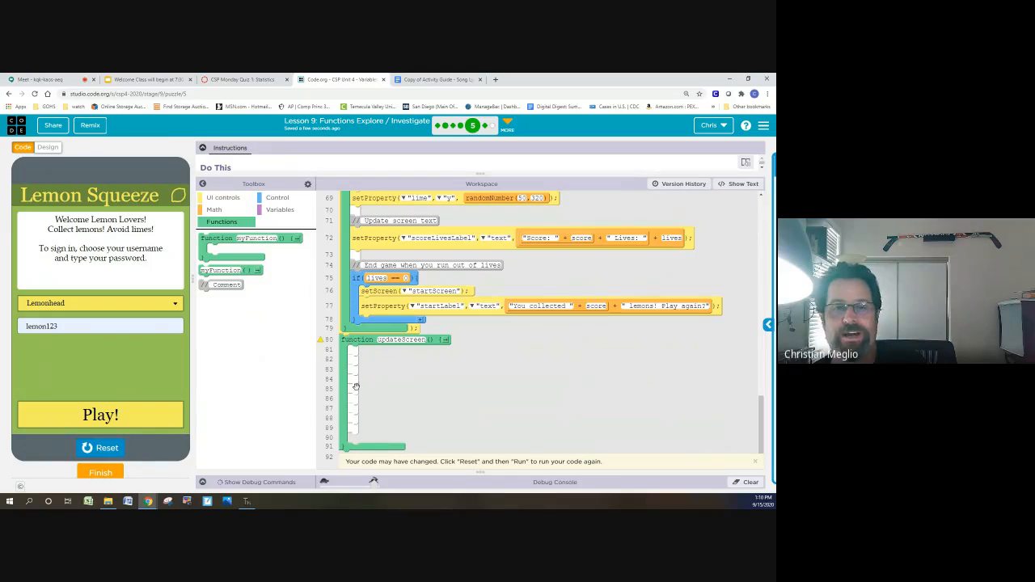
# Step: Move the four lemon/lime random-location setProperty blocks and scoreLivesLabel update into updateScreen
pyautogui.scroll(3)
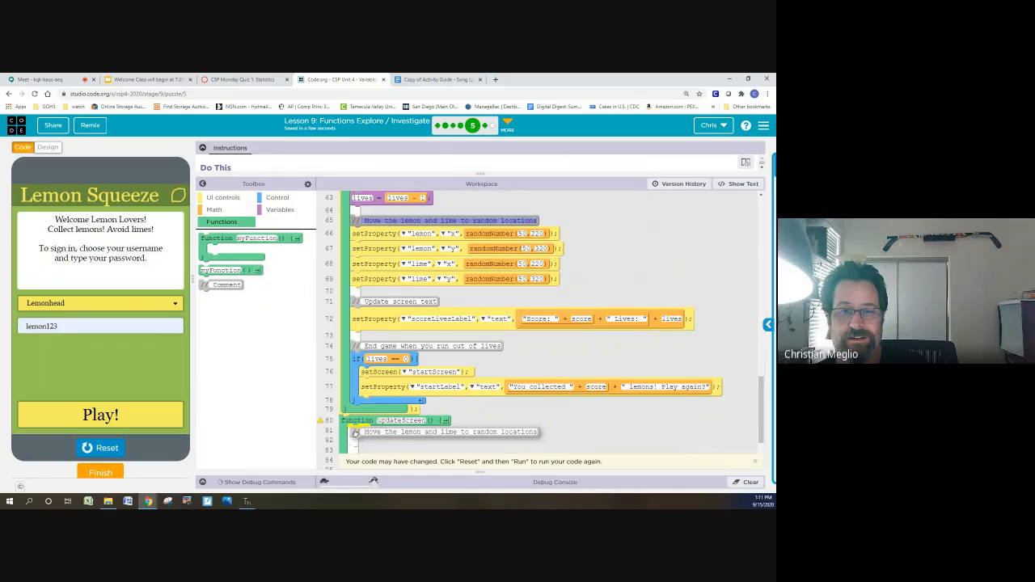
pyautogui.scroll(3)
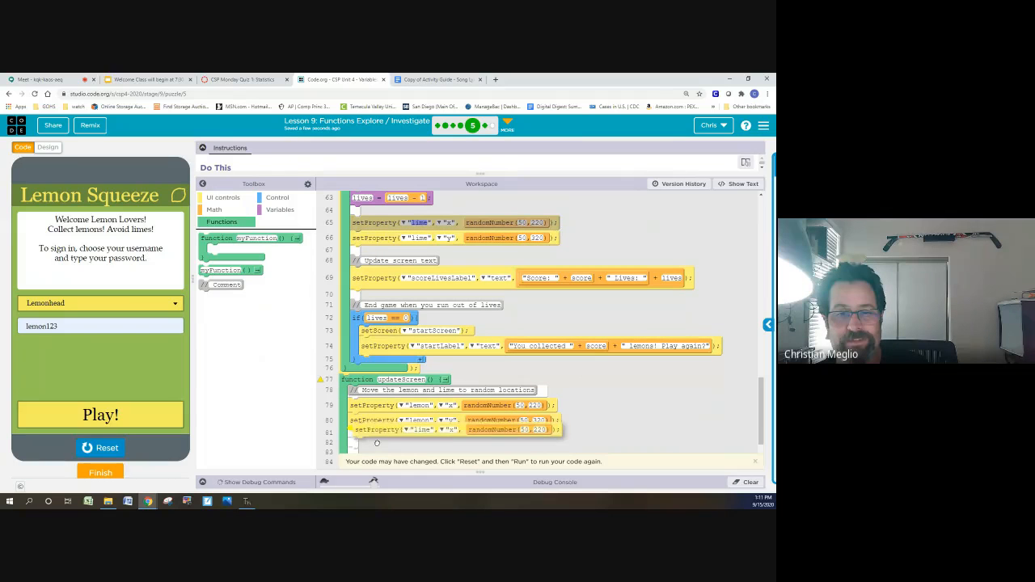
pyautogui.scroll(3)
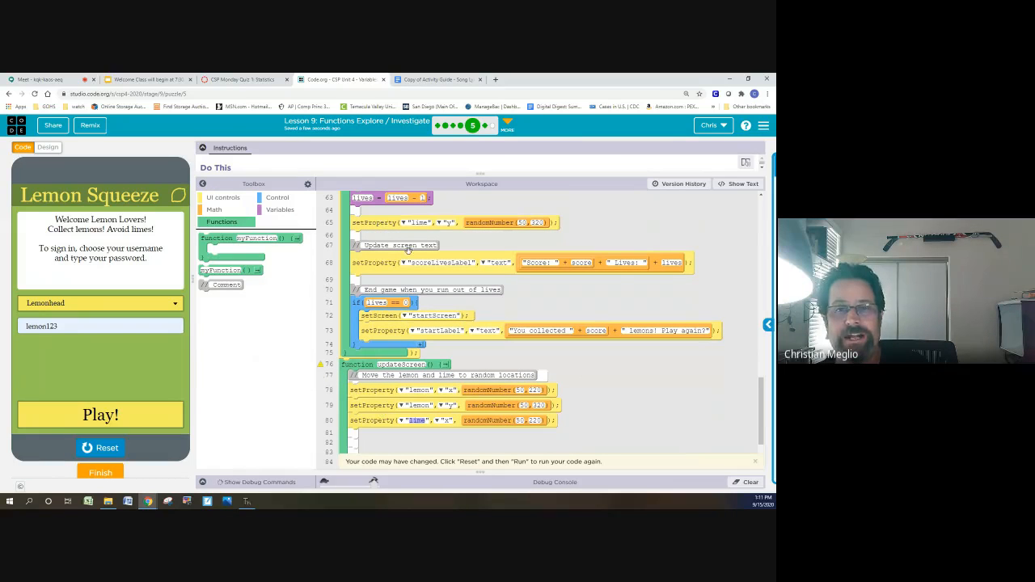
pyautogui.scroll(3)
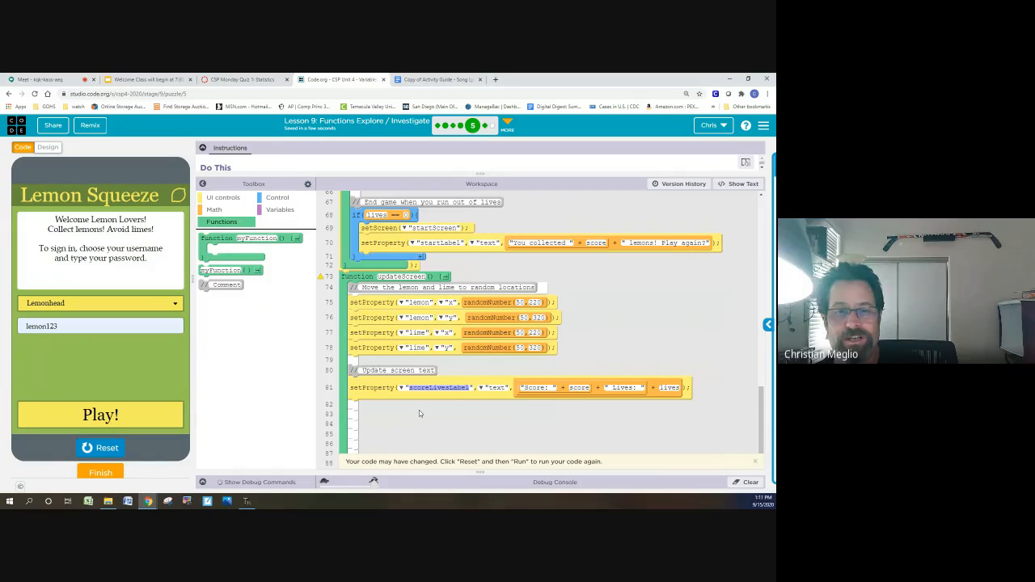
pyautogui.scroll(-3)
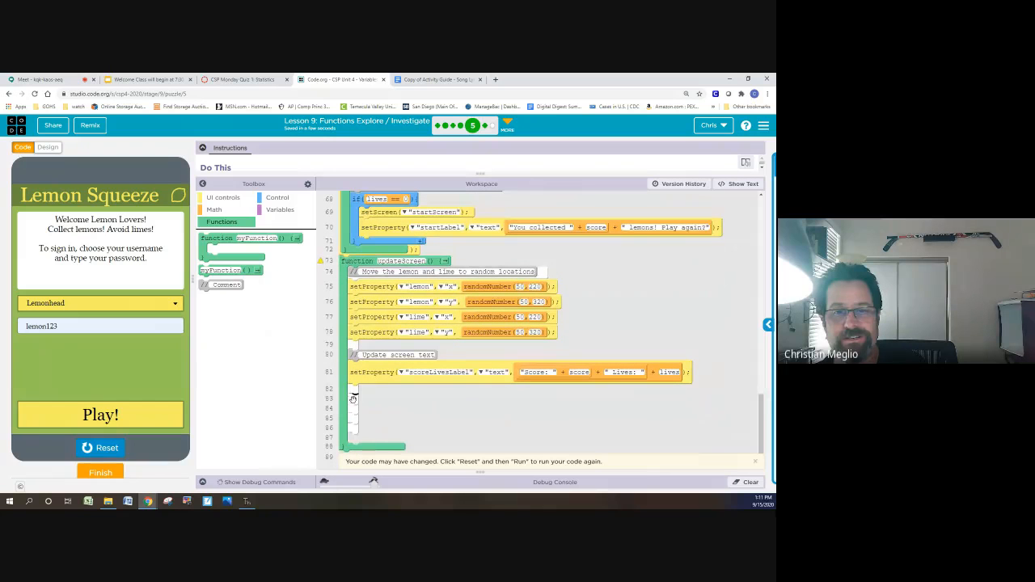
# Step: Insert an updateScreen() call in the lime handler right after lives decreases
pyautogui.scroll(3)
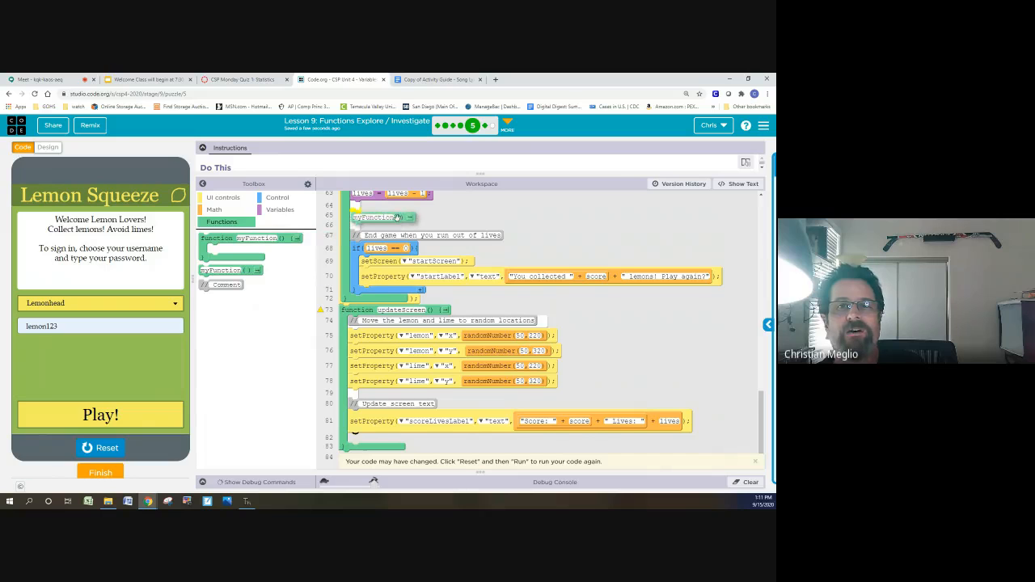
pyautogui.scroll(-3)
pyautogui.write('updateScreen')
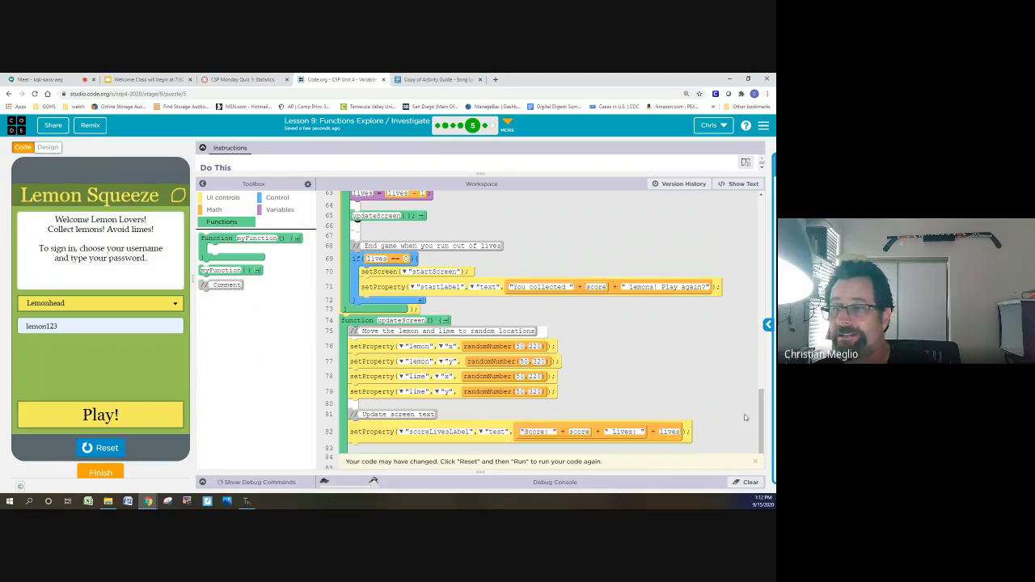
# Step: Delete the lemon handler's position and scoreLivesLabel blocks and call updateScreen() instead
pyautogui.scroll(3)
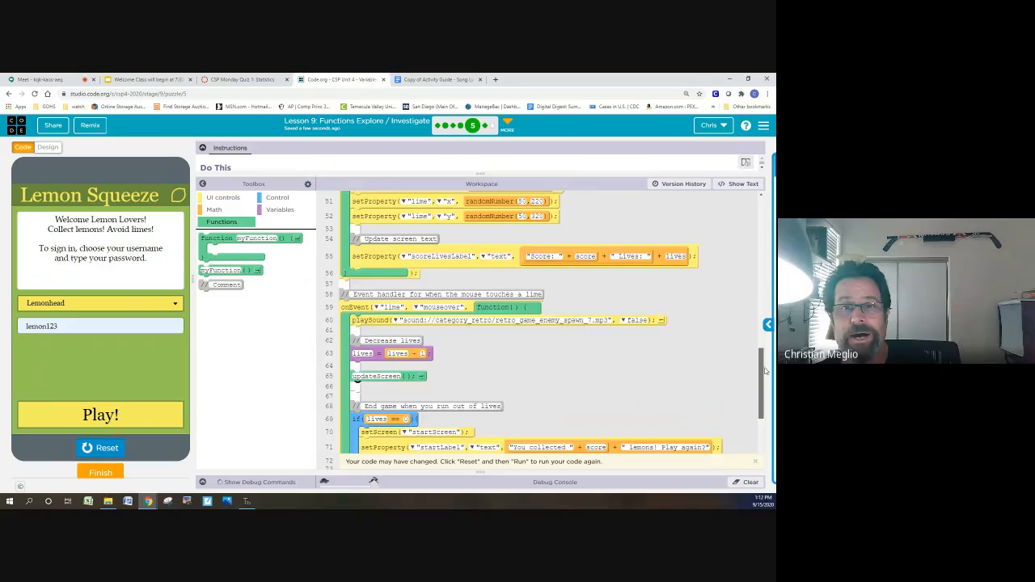
pyautogui.scroll(3)
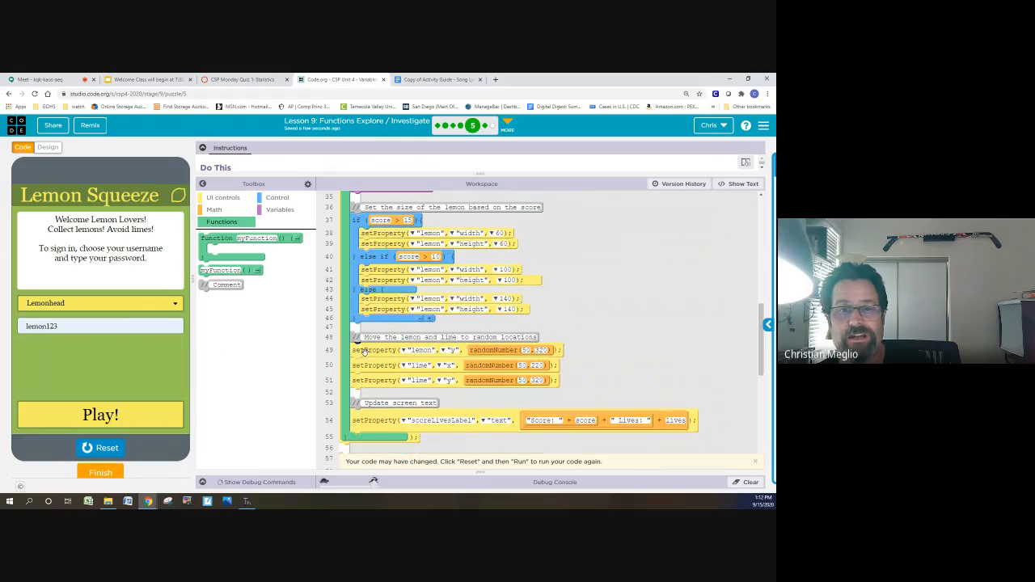
pyautogui.scroll(-3)
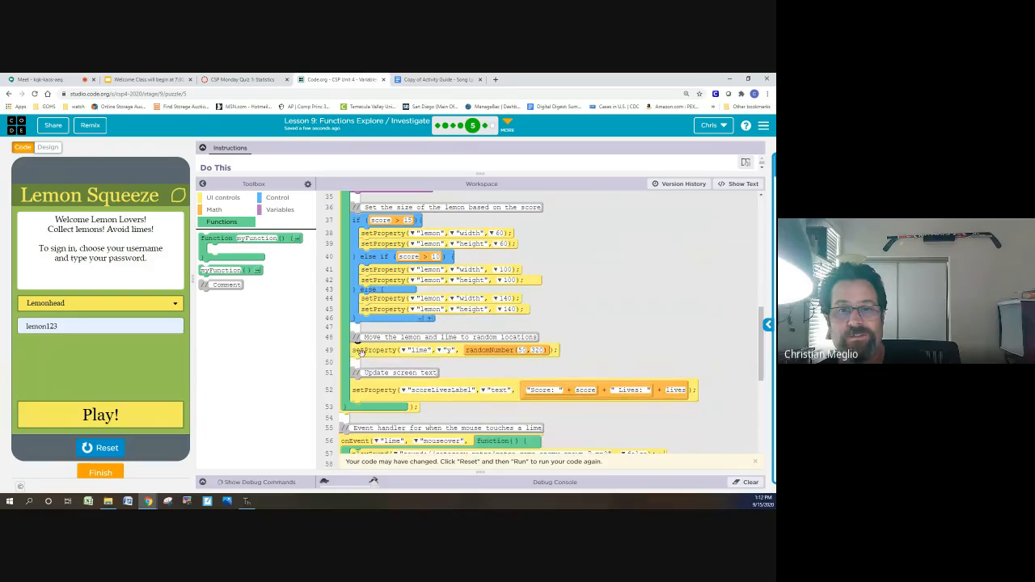
pyautogui.scroll(-3)
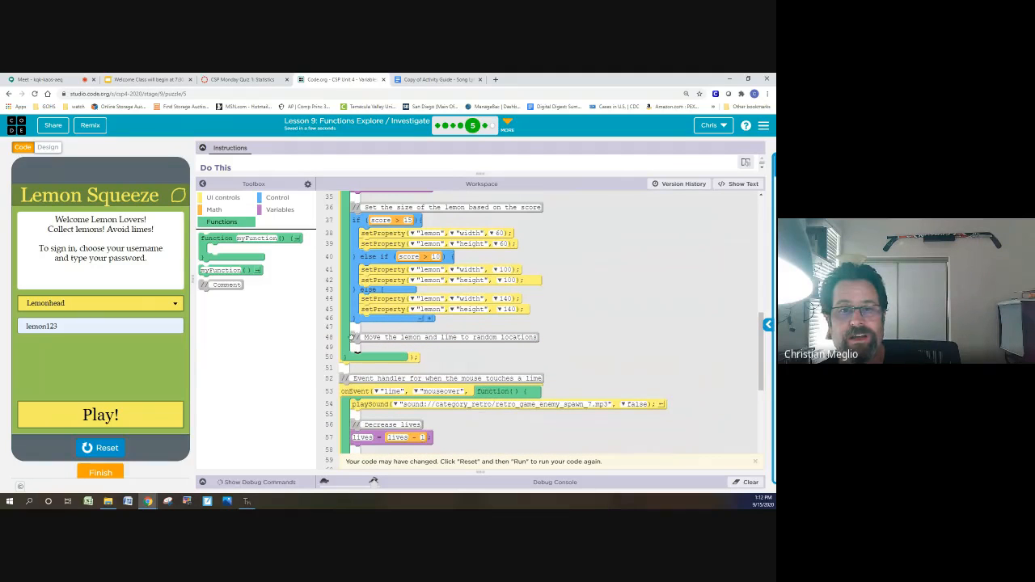
pyautogui.moveTo(230, 270)
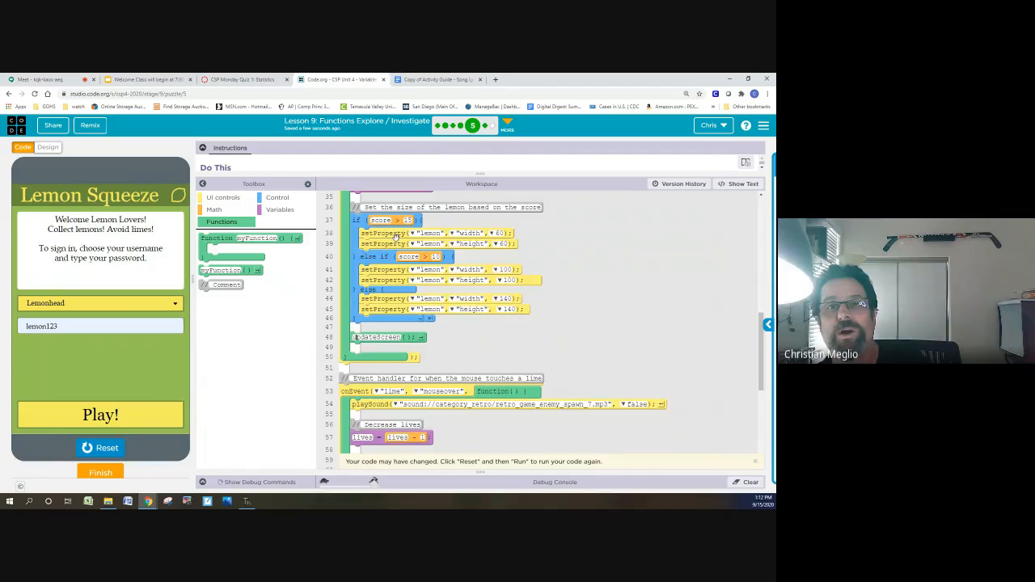
pyautogui.scroll(3)
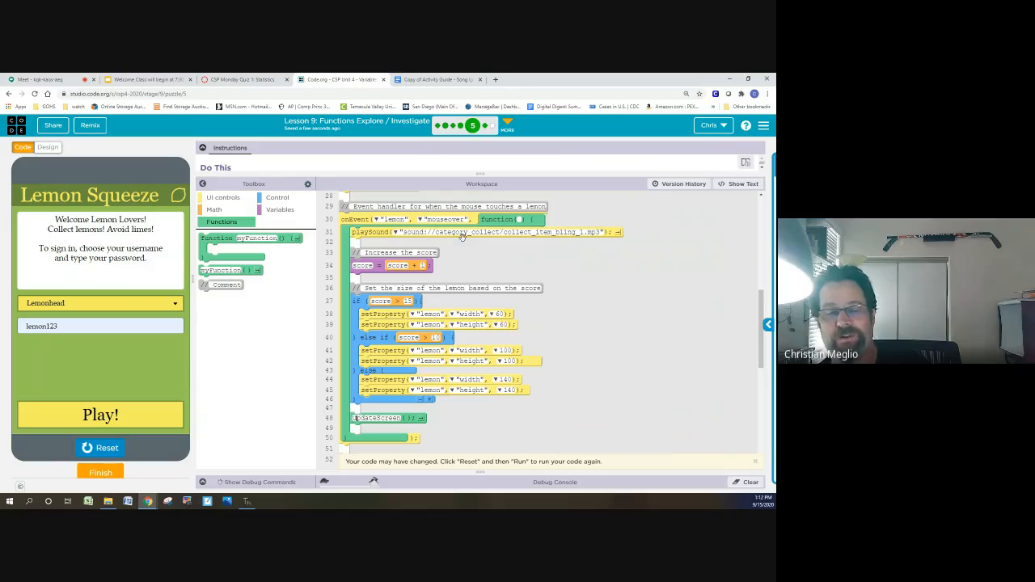
pyautogui.scroll(-3)
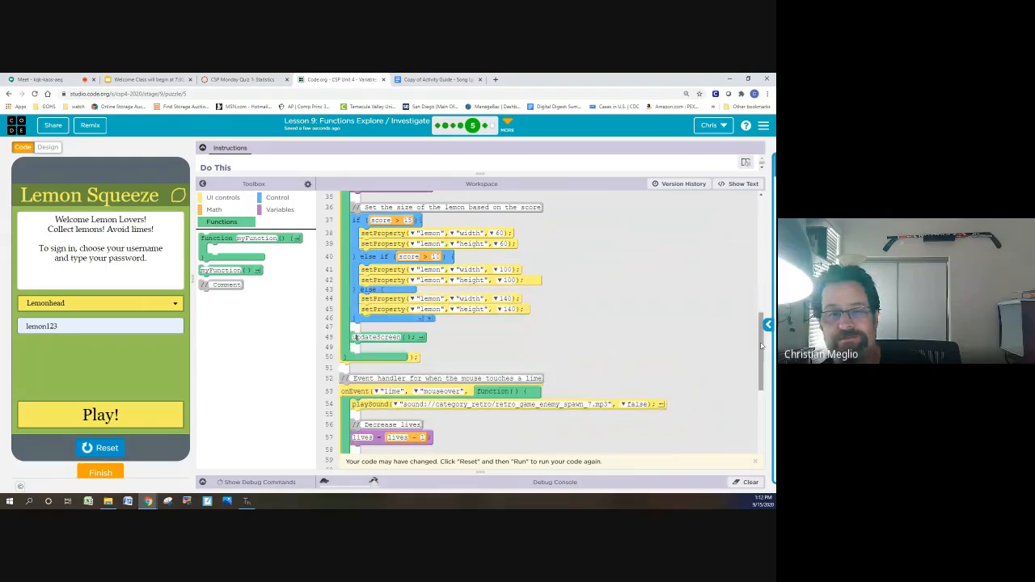
pyautogui.scroll(-3)
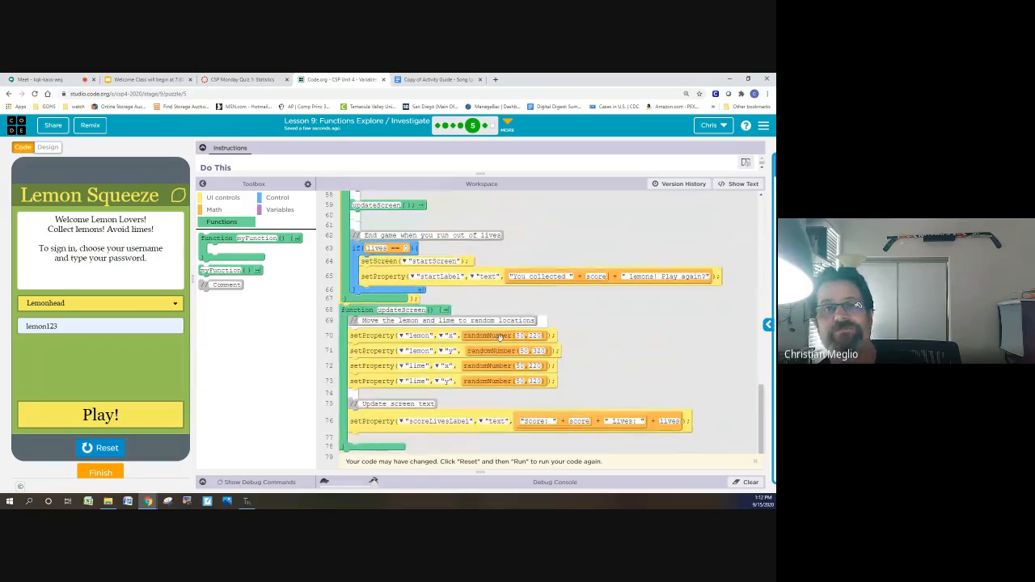
pyautogui.scroll(3)
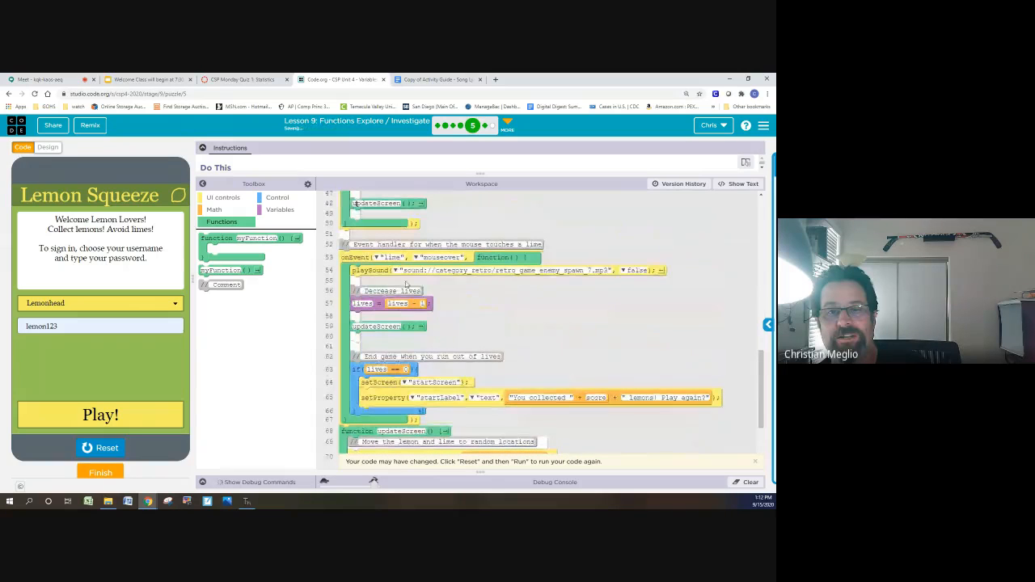
pyautogui.scroll(-3)
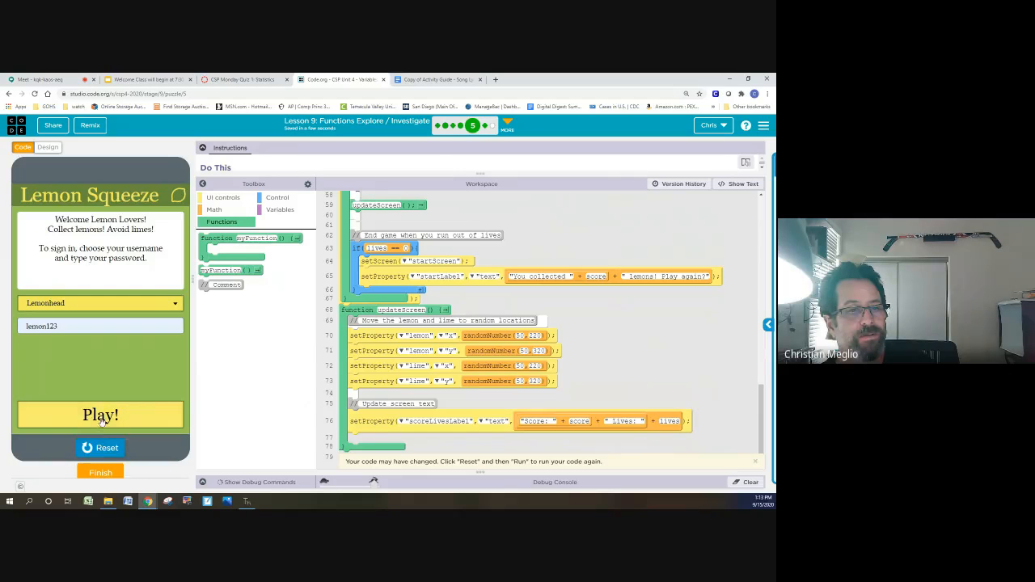
# Step: Play Lemon Squeeze to Score 1, Lives 2, then return to the Google Meet tab
pyautogui.click(100, 415)
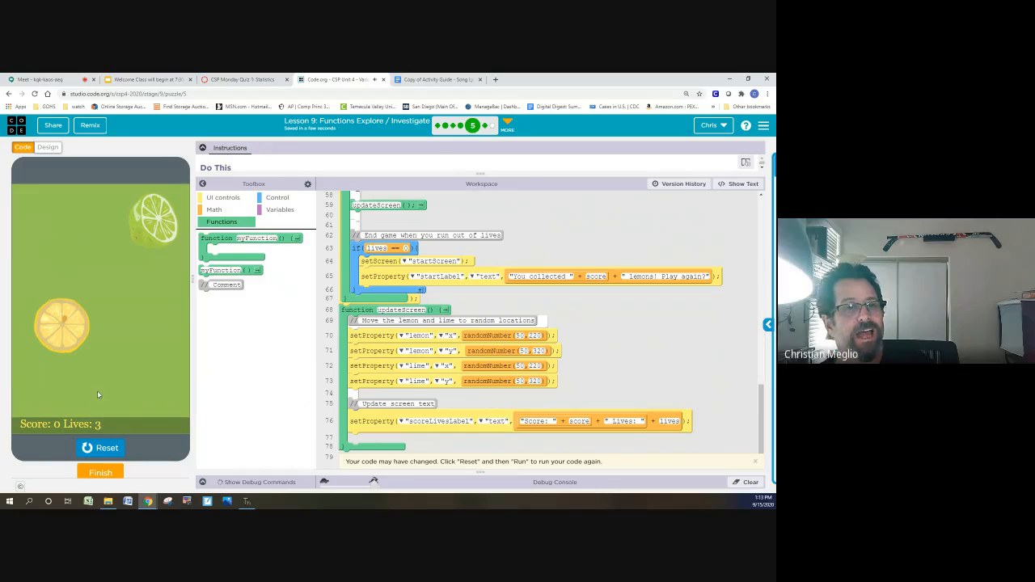
pyautogui.click(62, 325)
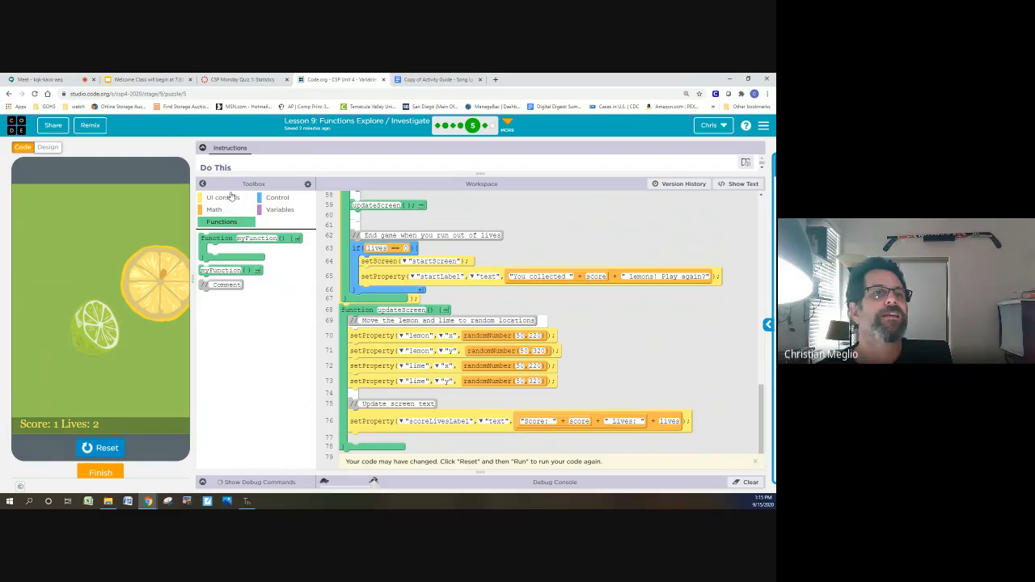
pyautogui.click(41, 80)
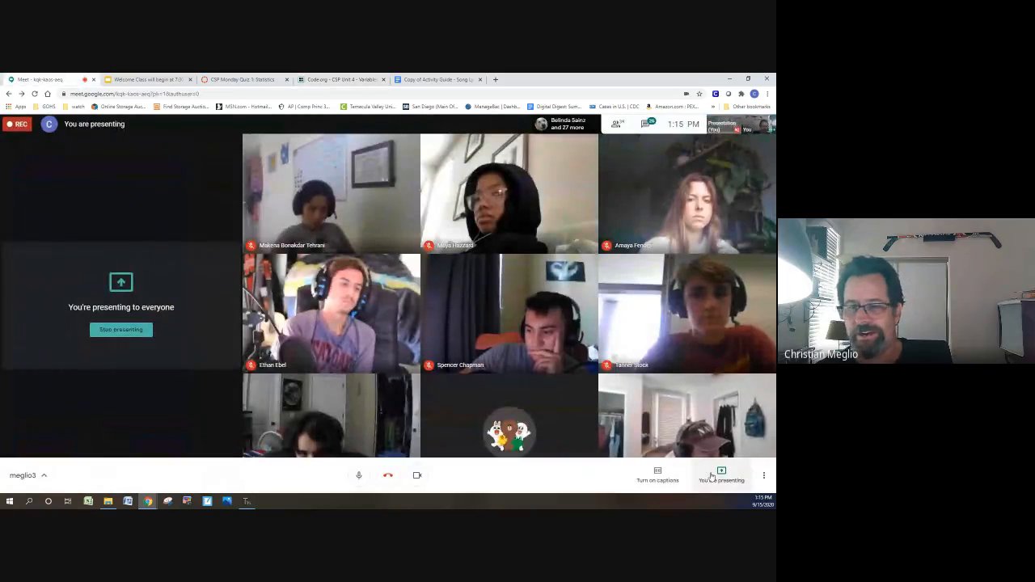